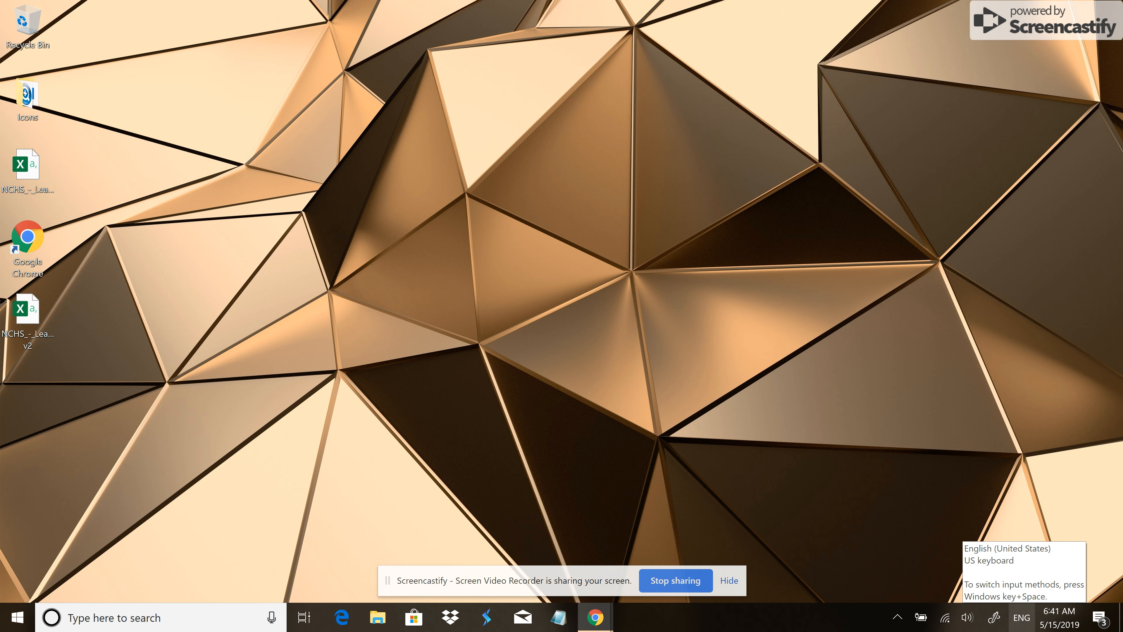
# Search 'note' from the taskbar and launch the Notepad result
pyautogui.click(1022, 617)
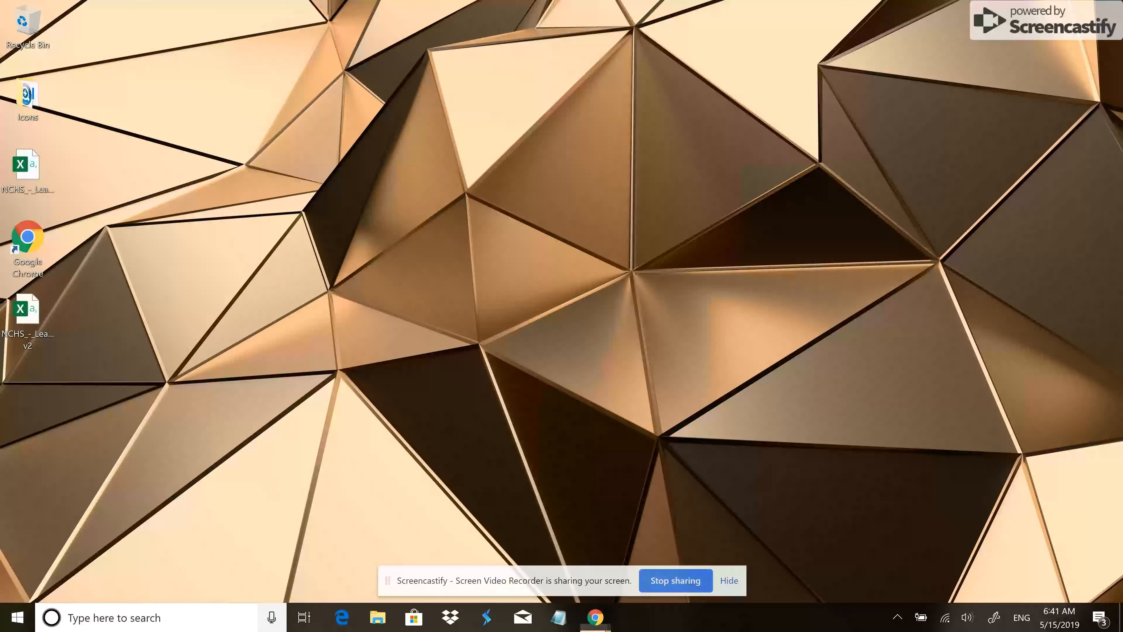
pyautogui.write('note[')
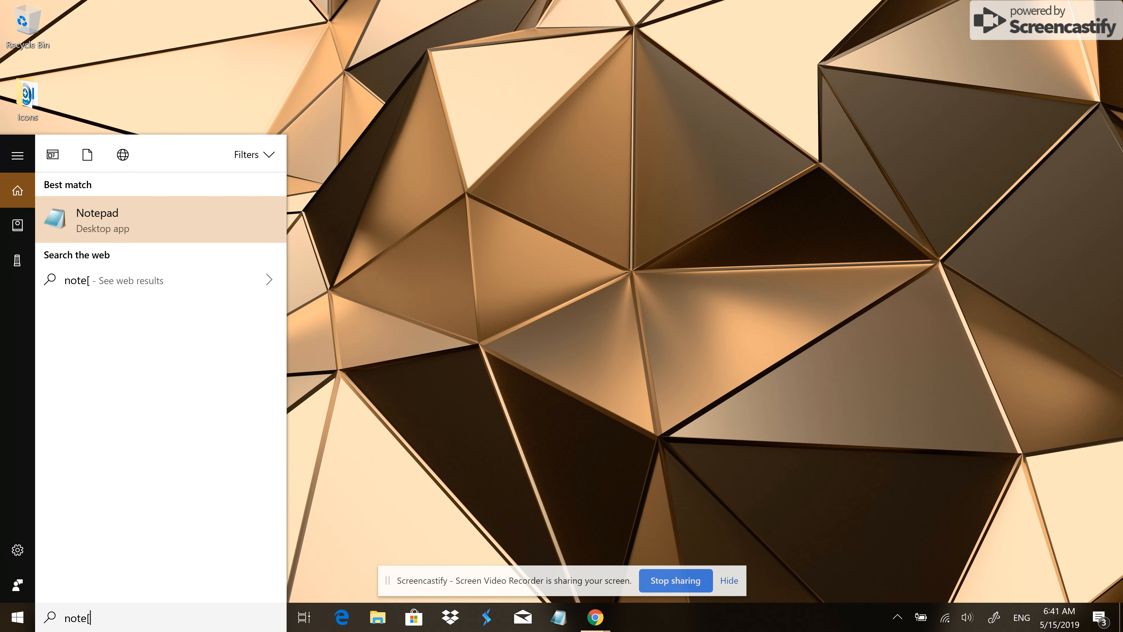
pyautogui.click(97, 219)
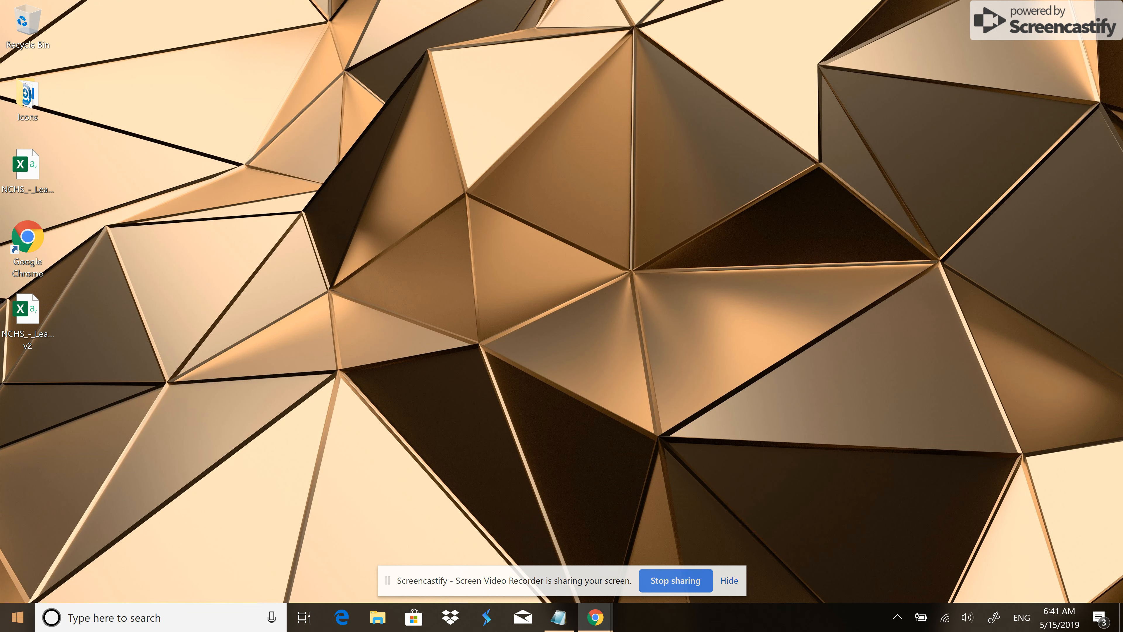
# Launch Settings from the Start menu and go to Time & Language
pyautogui.click(16, 617)
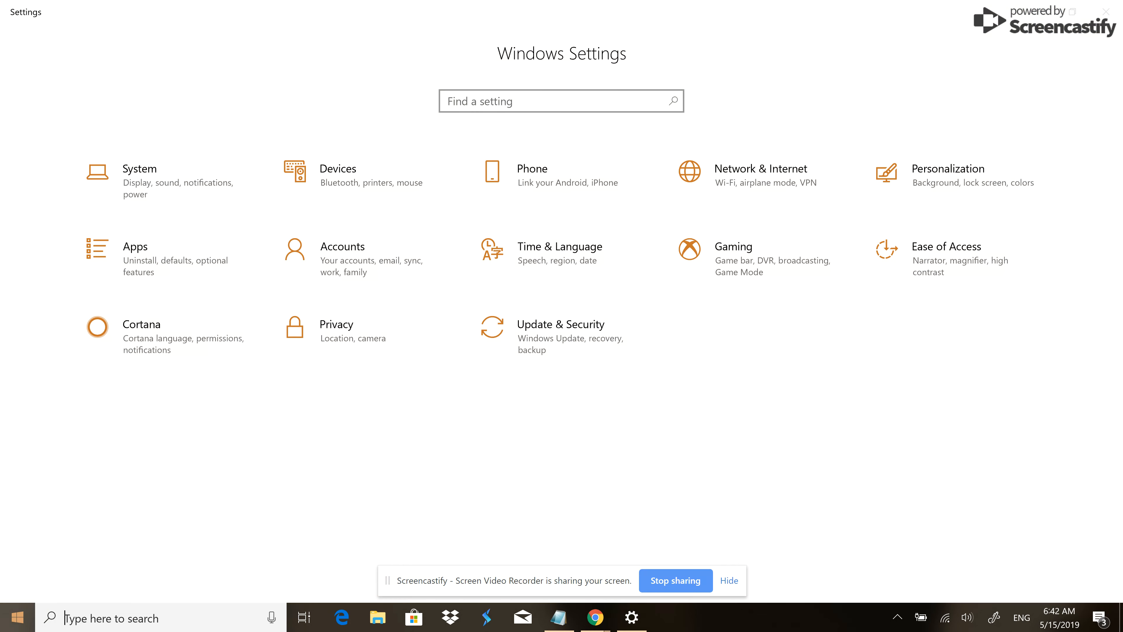
pyautogui.click(18, 616)
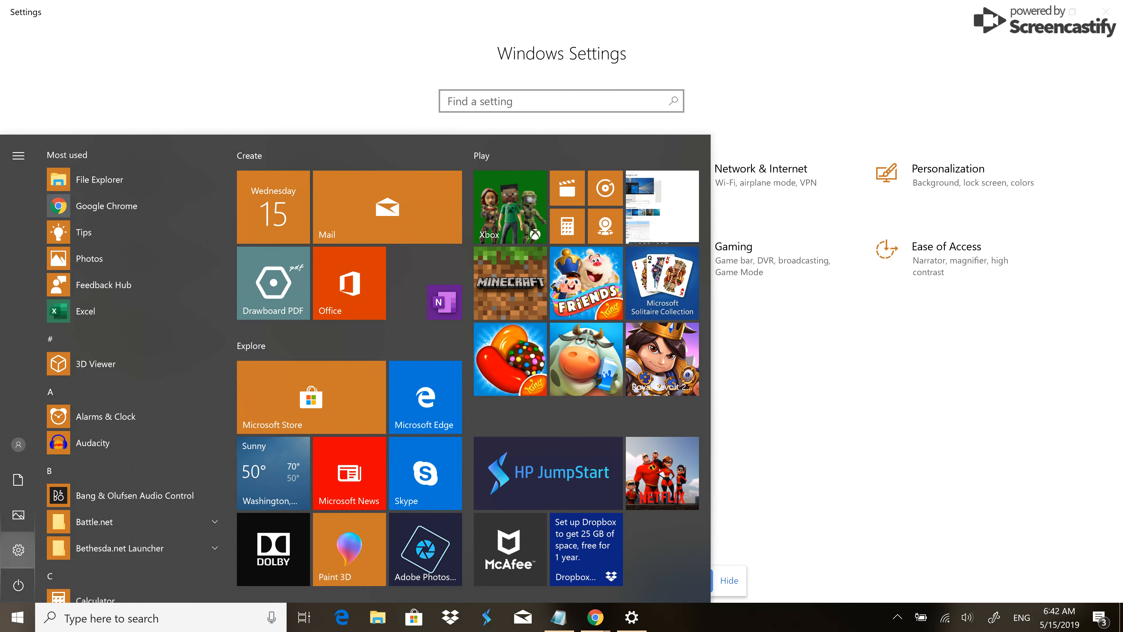
pyautogui.moveTo(18, 551)
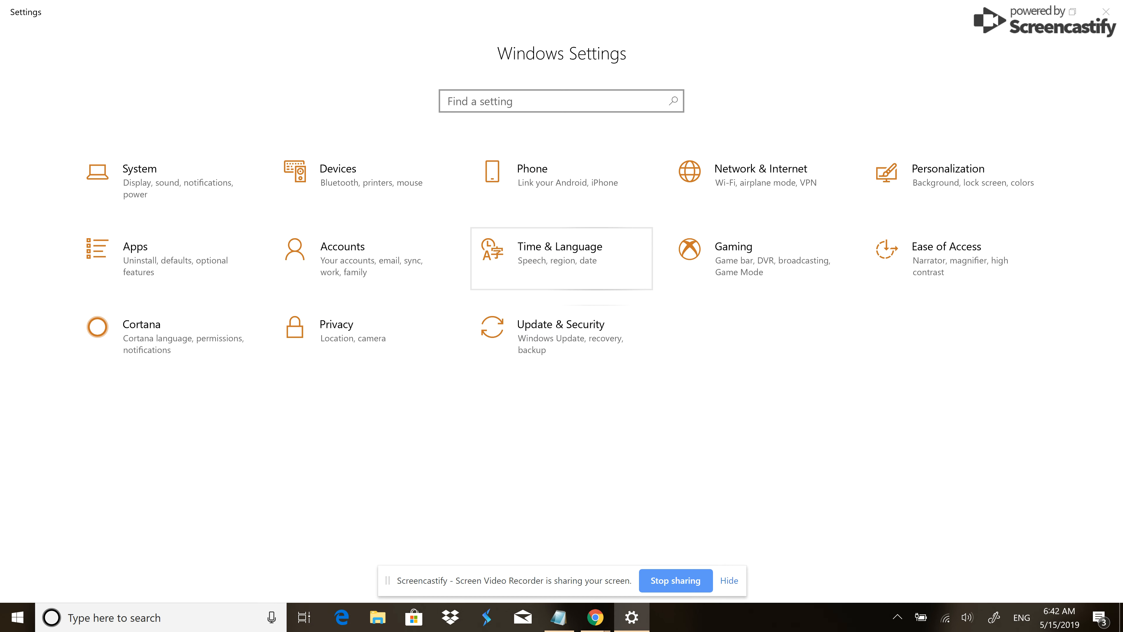
pyautogui.click(559, 256)
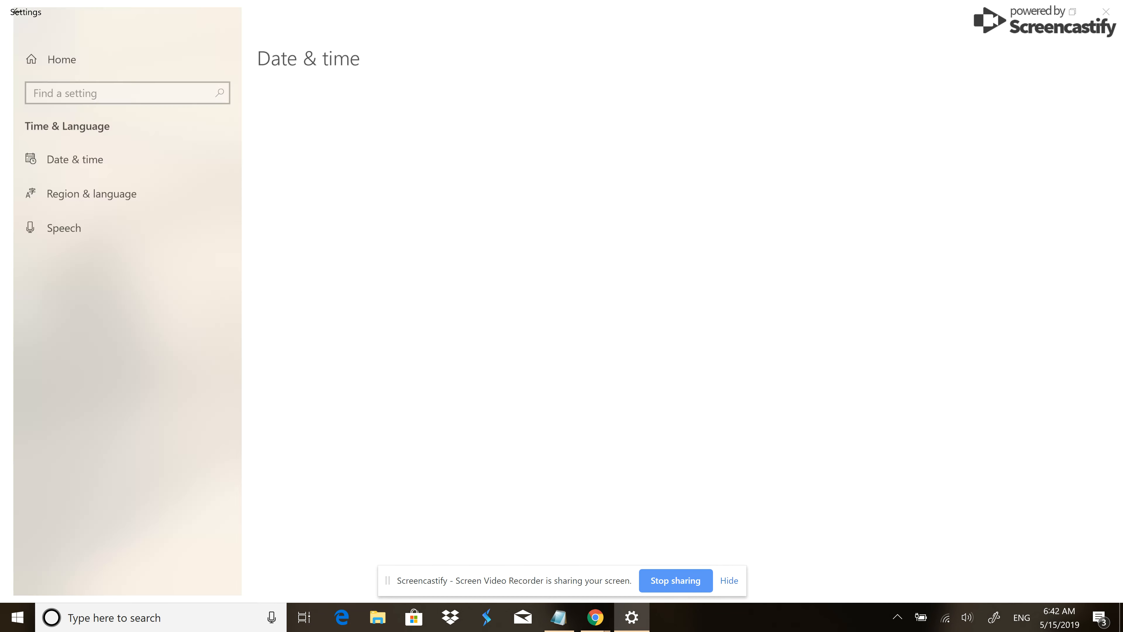
# Show the Region & language page listing English (United States) and Korean
pyautogui.click(74, 159)
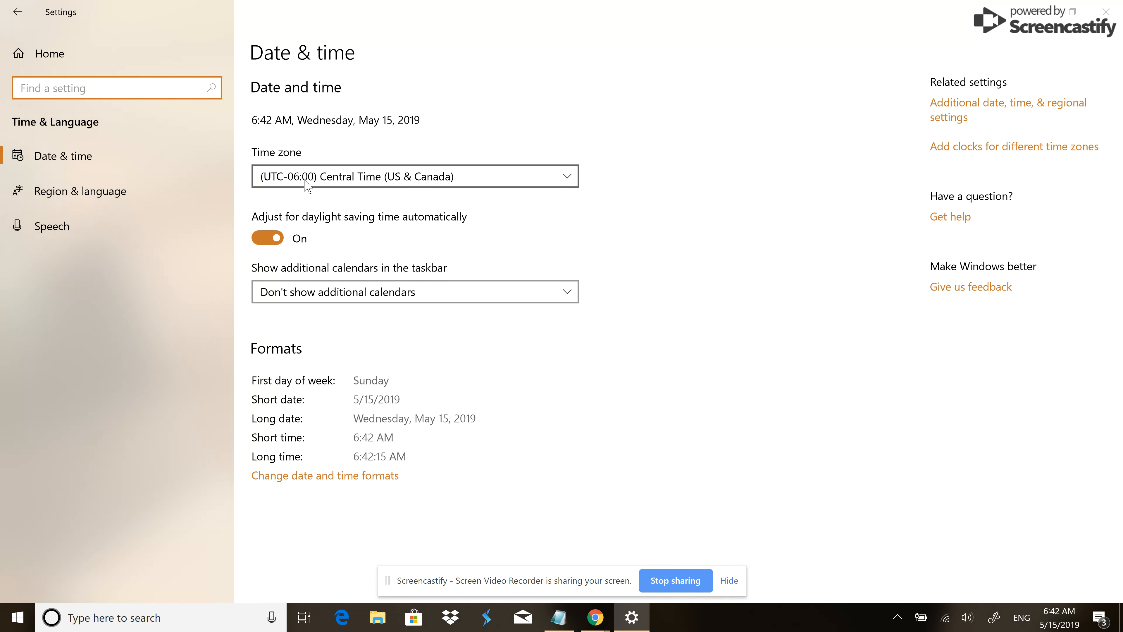
pyautogui.moveTo(122, 153)
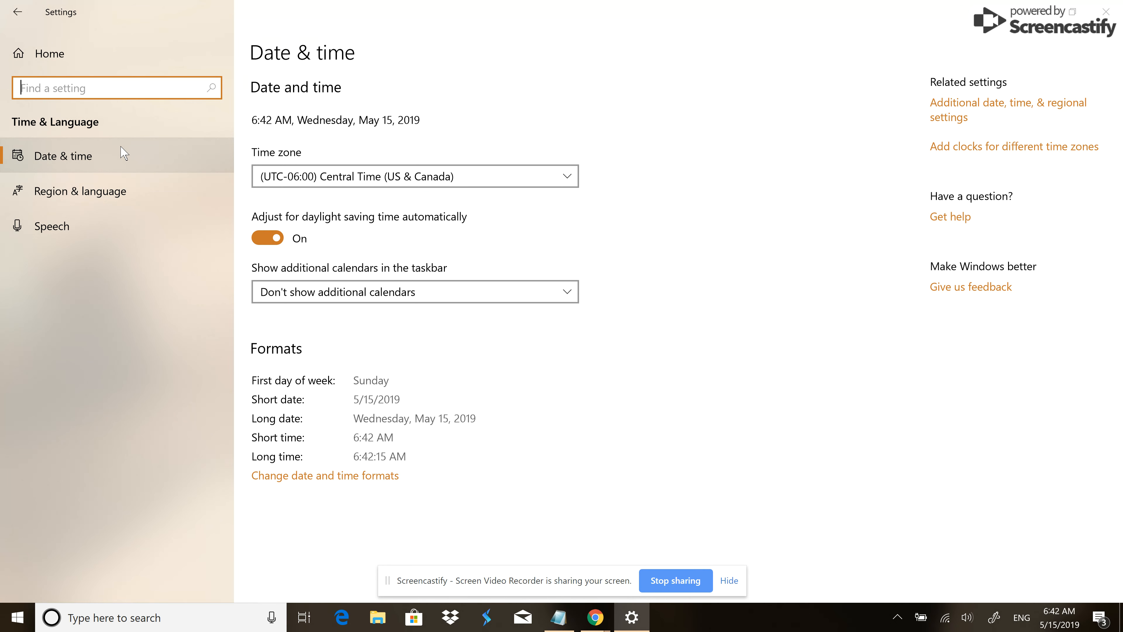
pyautogui.moveTo(111, 193)
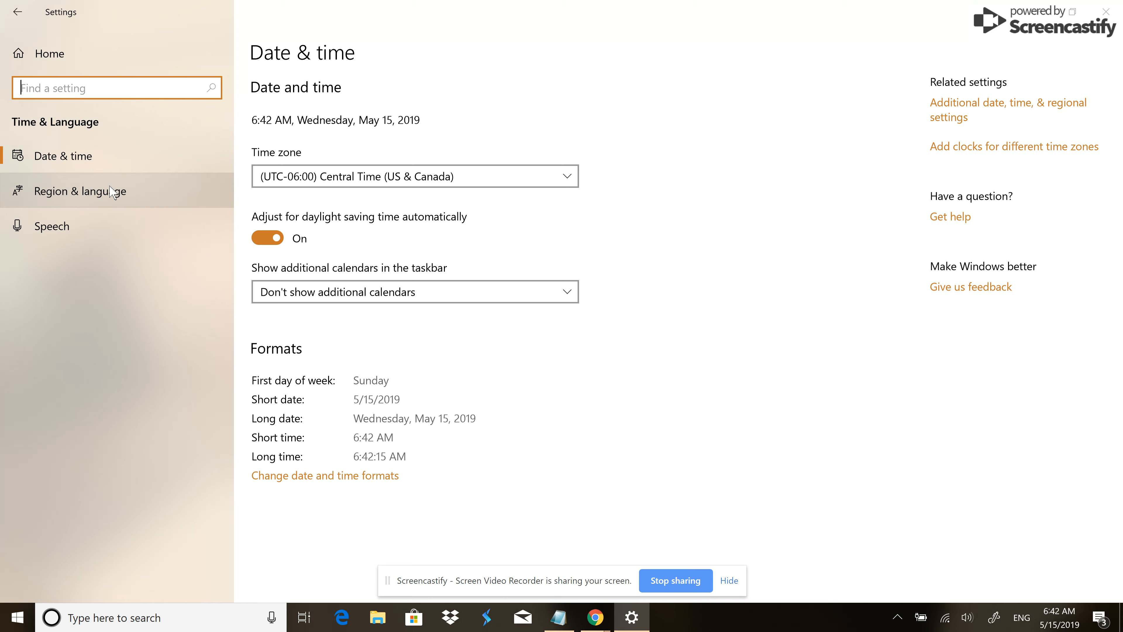
pyautogui.click(81, 191)
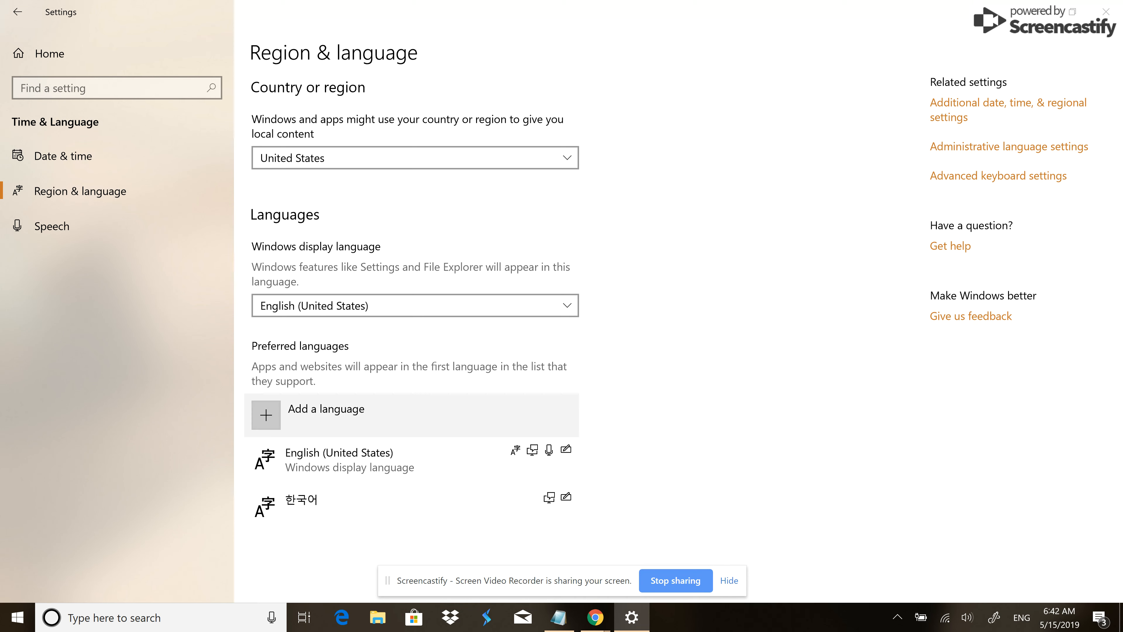
# Add a language, searching 'fren' to pick French (France) for installation
pyautogui.click(266, 415)
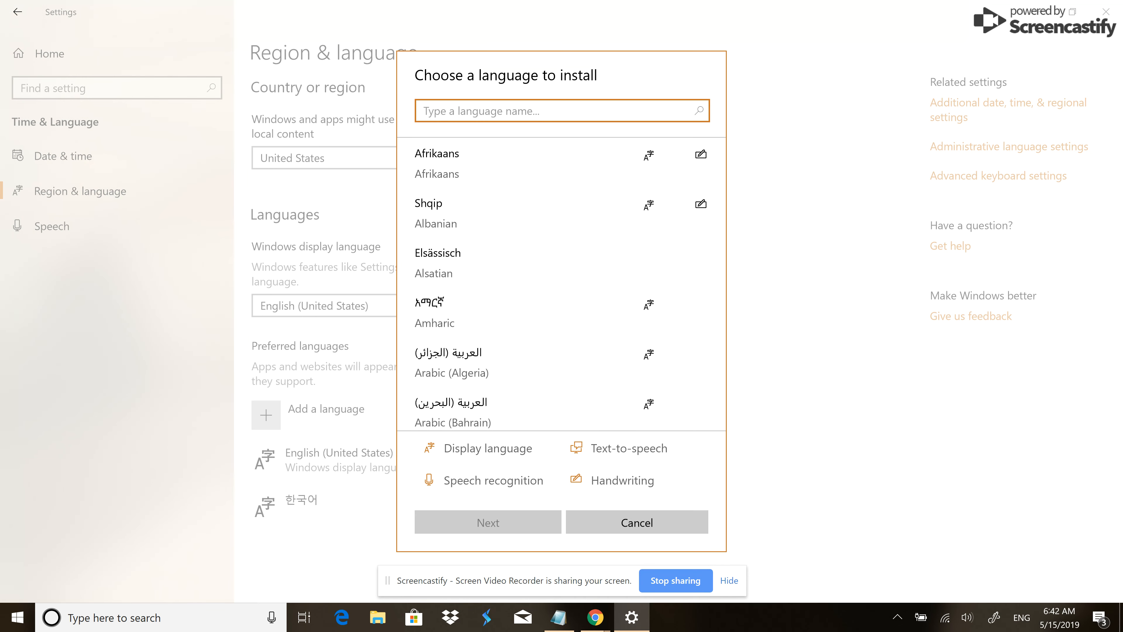
pyautogui.write('fren')
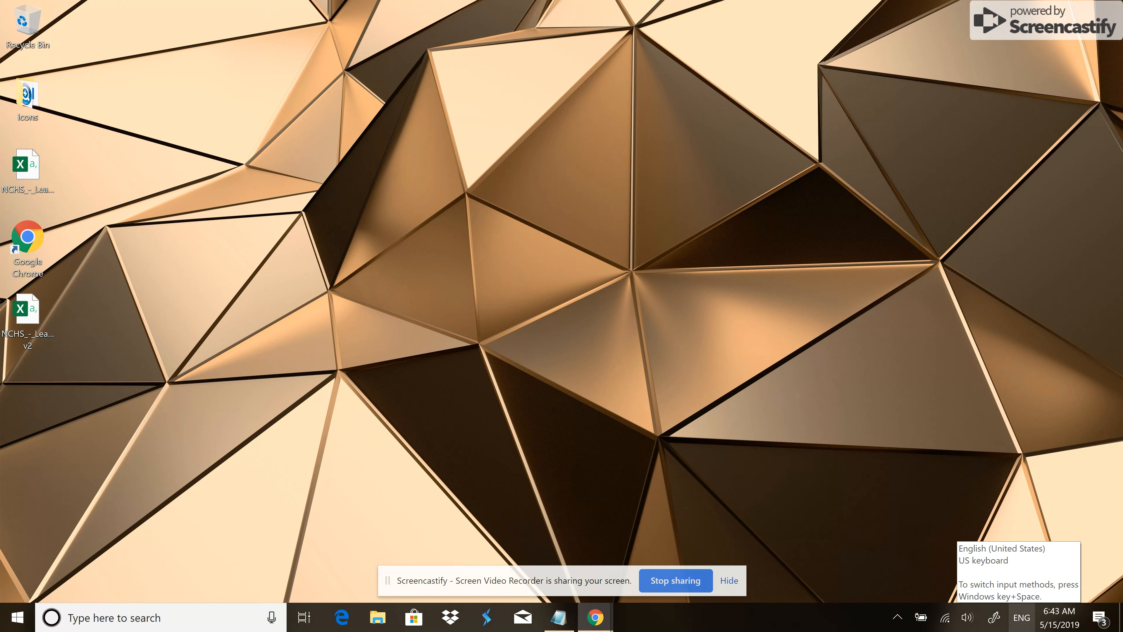
# Switch the taskbar input method from ENG to the French (France) keyboard
pyautogui.click(1021, 616)
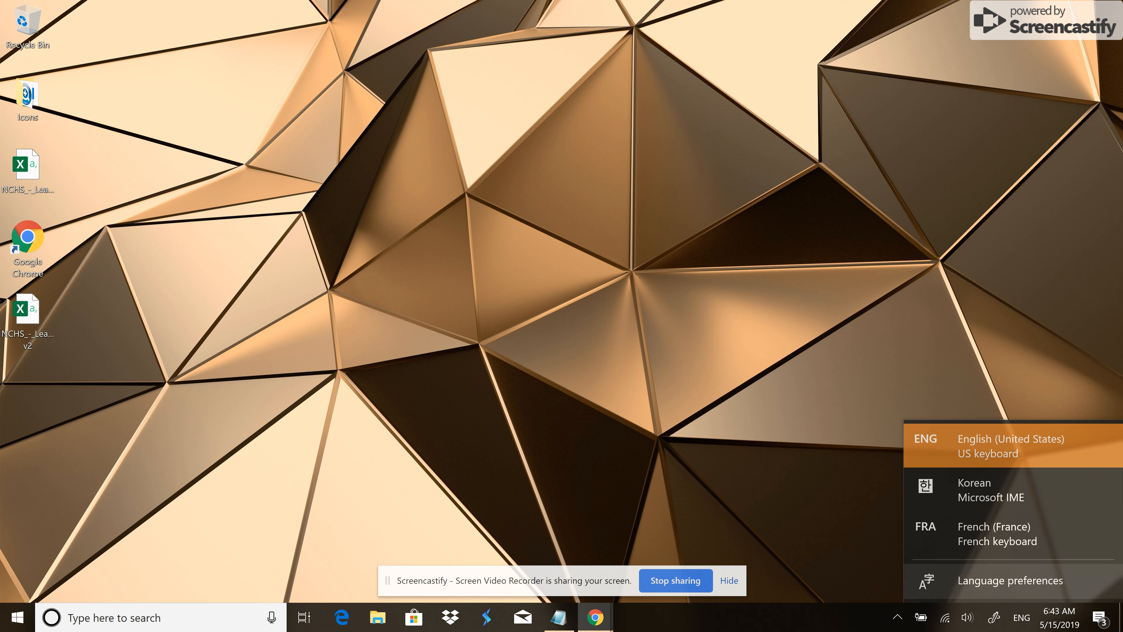
pyautogui.click(994, 534)
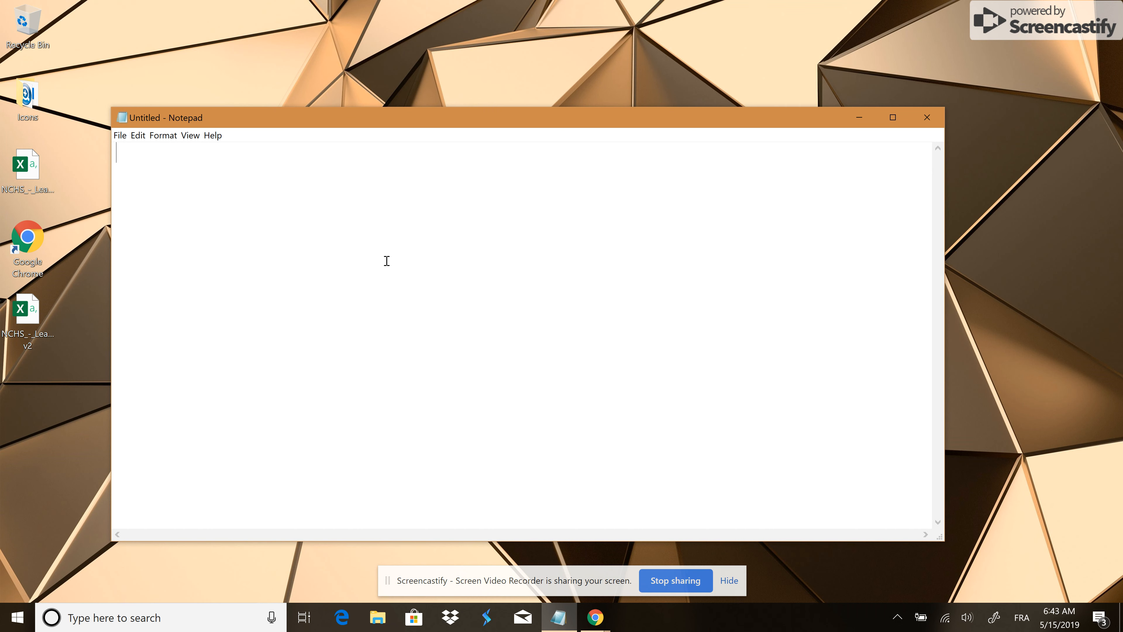
# Type q, e, z in Notepad to confirm the AZERTY layout output 'qez'
pyautogui.write('q')
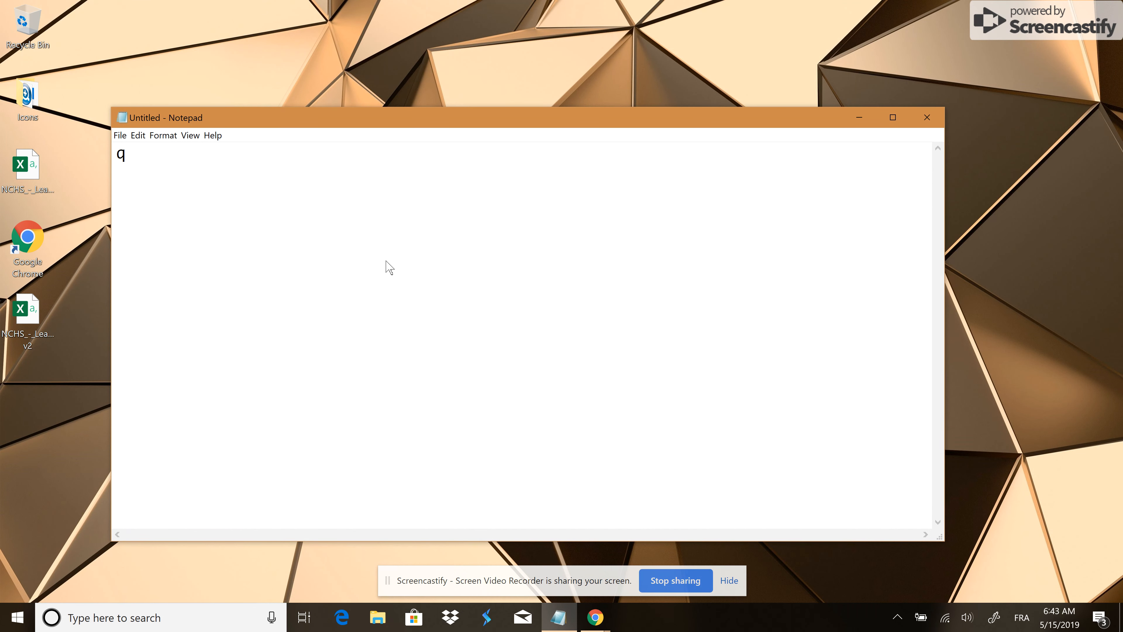
pyautogui.write('e')
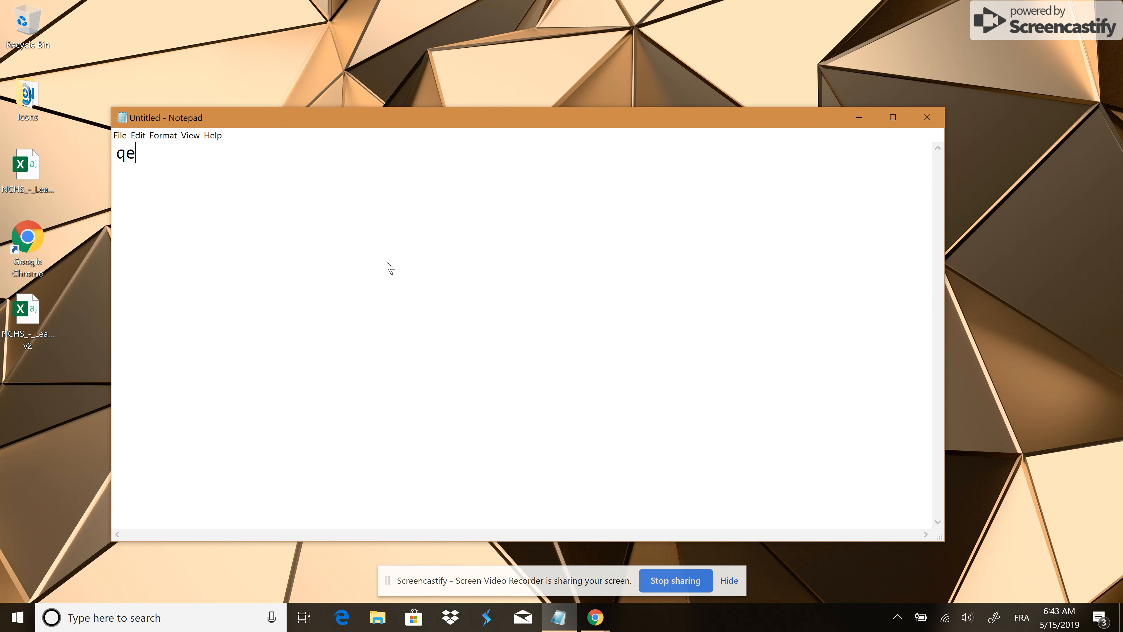
pyautogui.write('z')
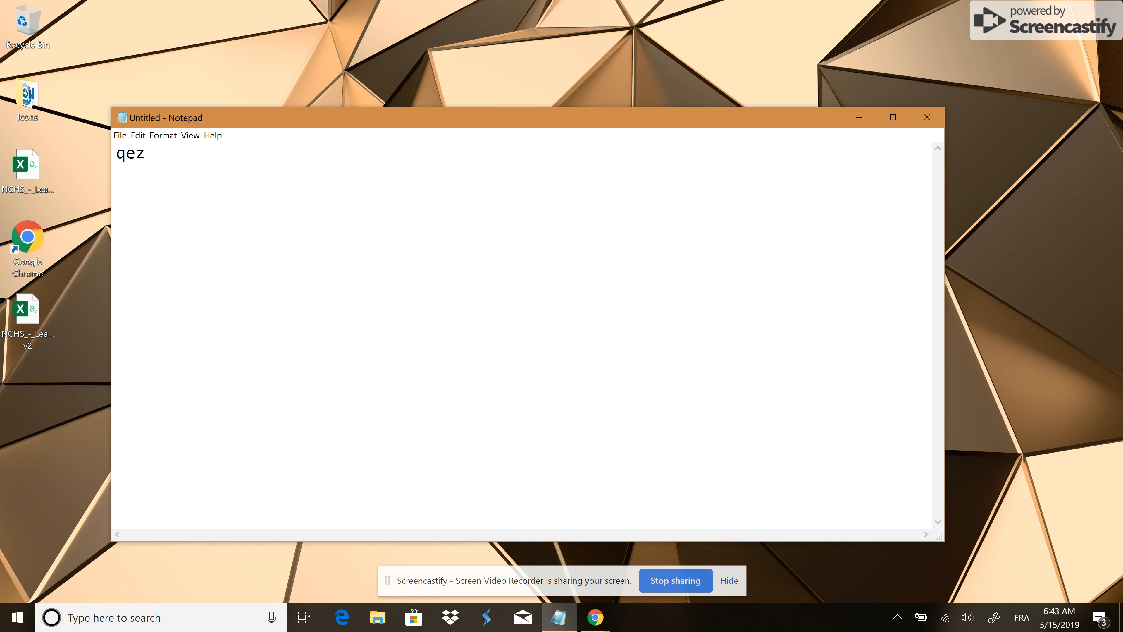
pyautogui.moveTo(927, 117)
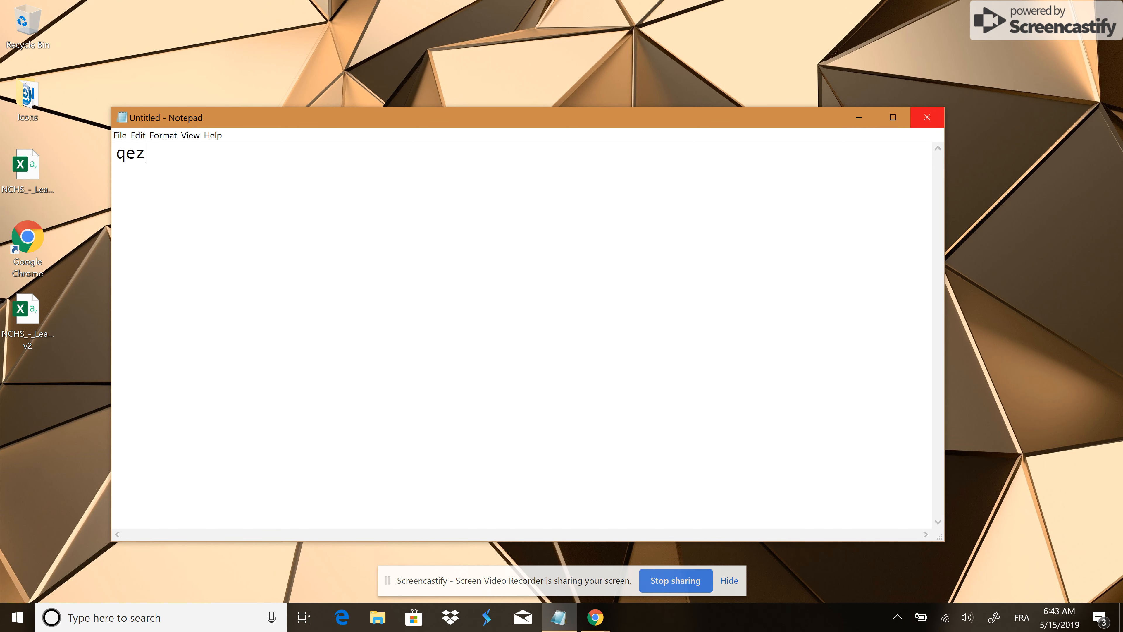